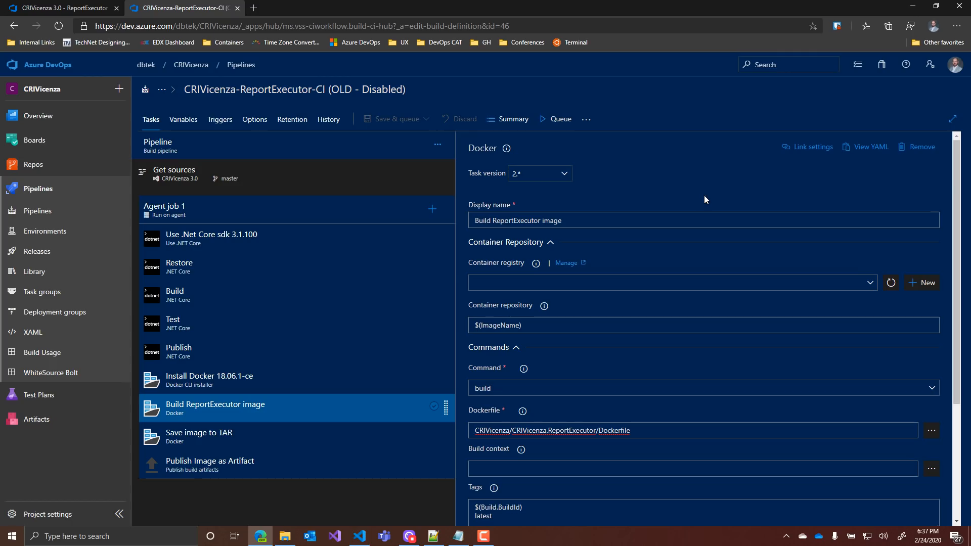
- Review the Publish task's --output out argument, then return to the Dockerfile in VS Code
click(358, 536)
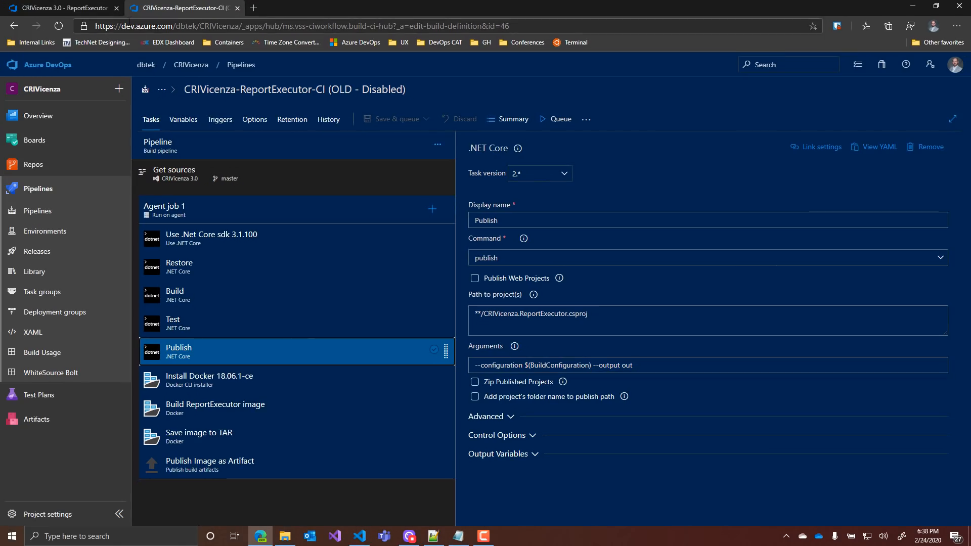
click(358, 536)
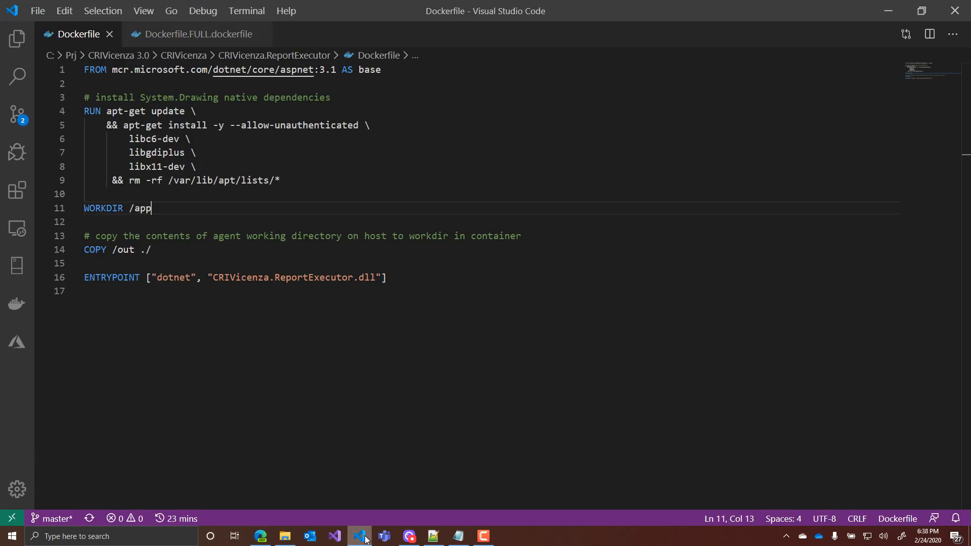